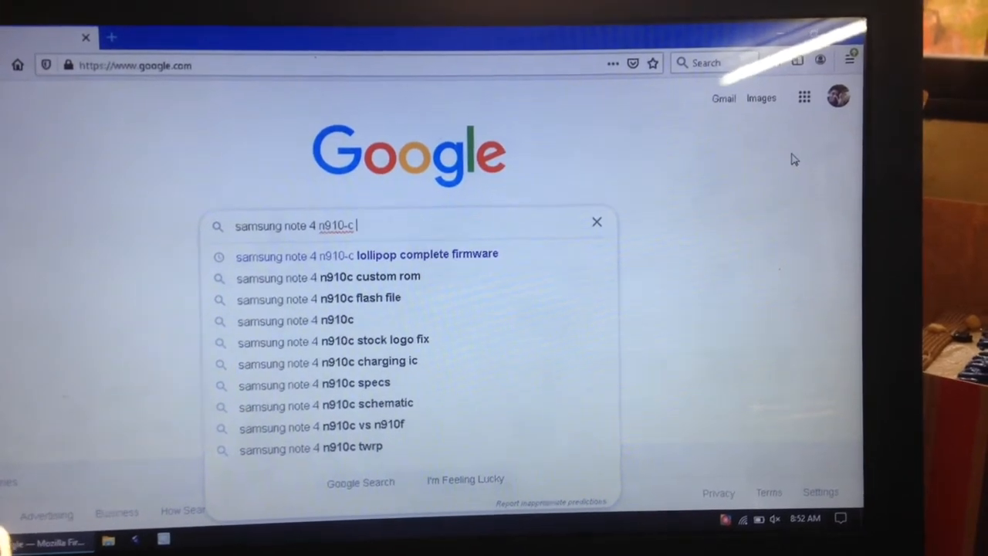
Search Google for 'download twrp samsung note 4 n910c'
type("twrp")
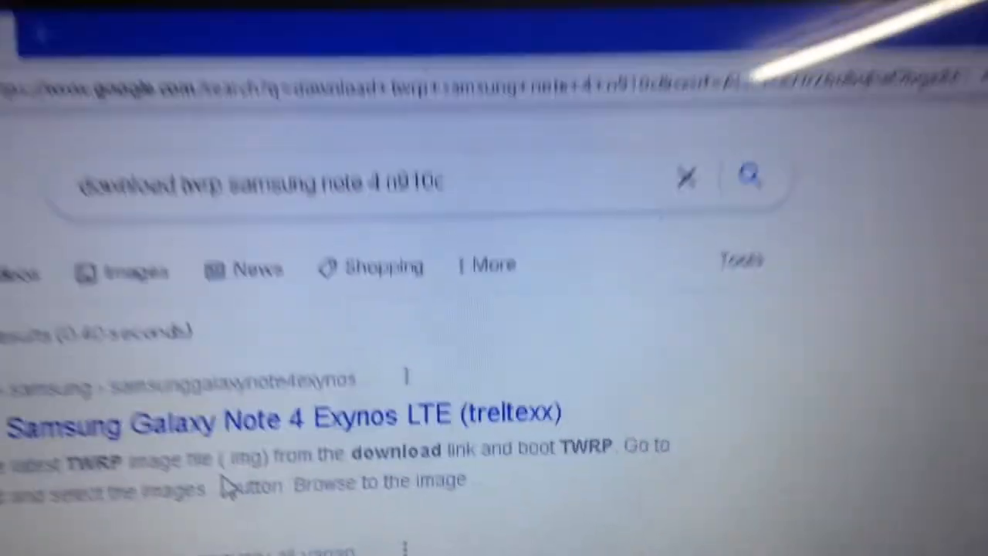
Scroll the results to the 'Samsung Galaxy Note 4 Exynos LTE (treltexx)' TWRP link
scroll("down", 3)
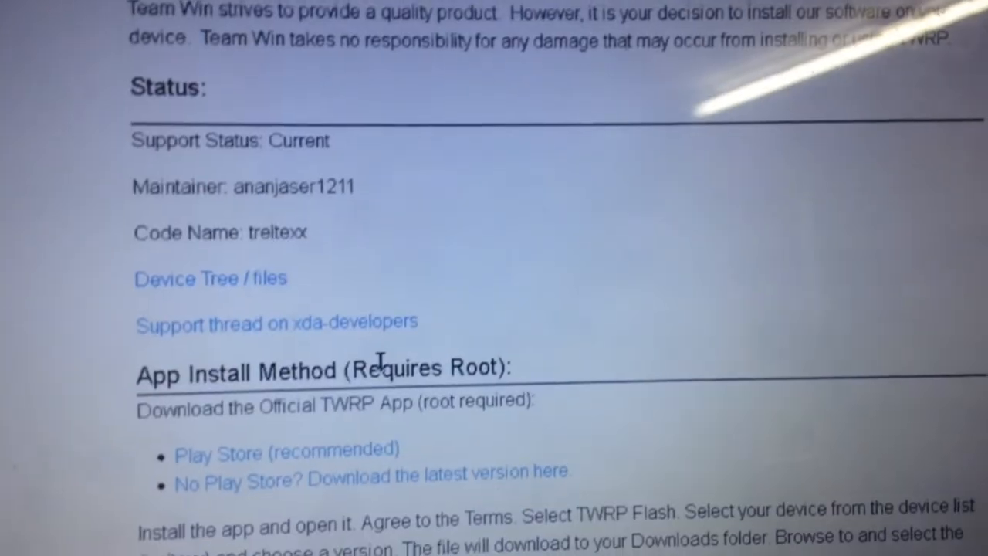
Go through the Primary mirror download link, dismiss the ad, and reach the treltexx file list
scroll("down", 3)
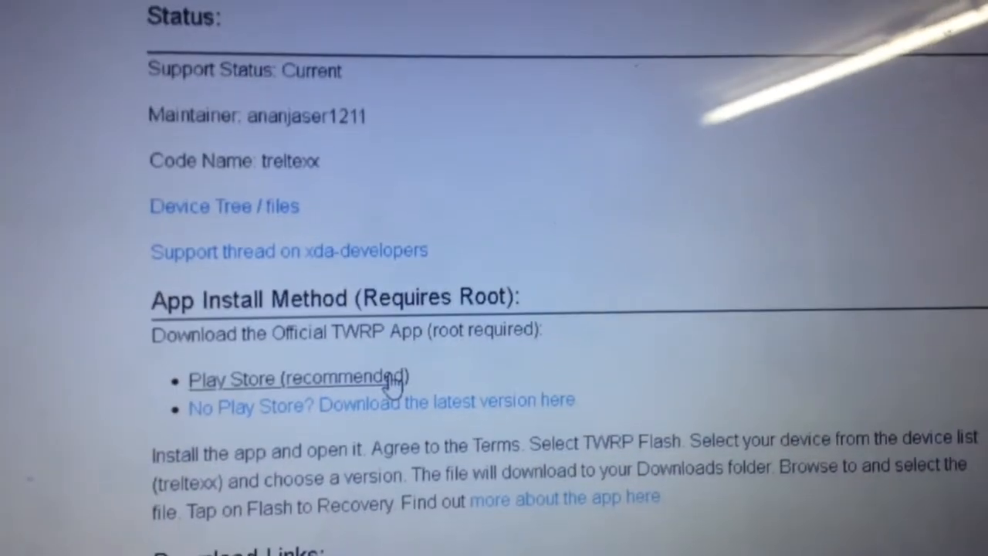
scroll("down", 3)
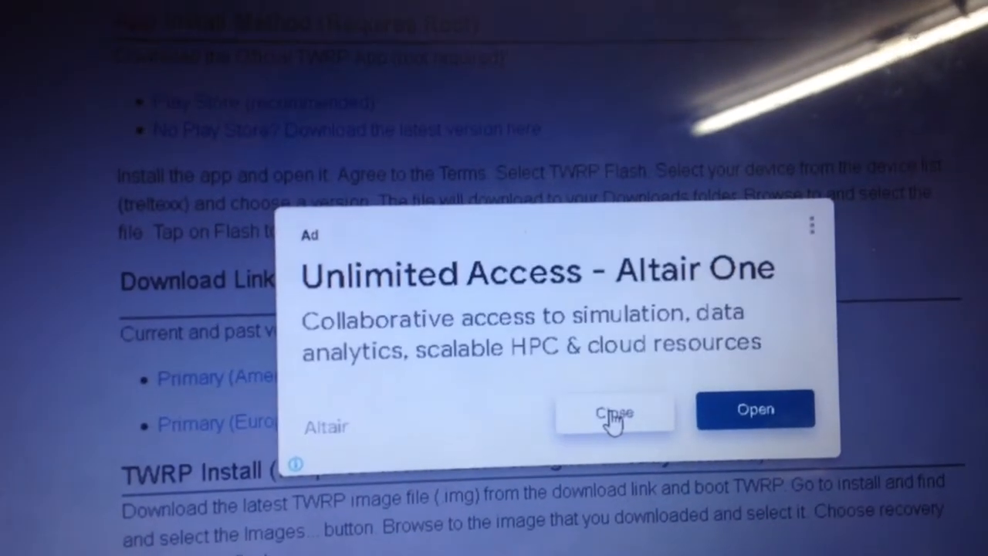
left_click(613, 413)
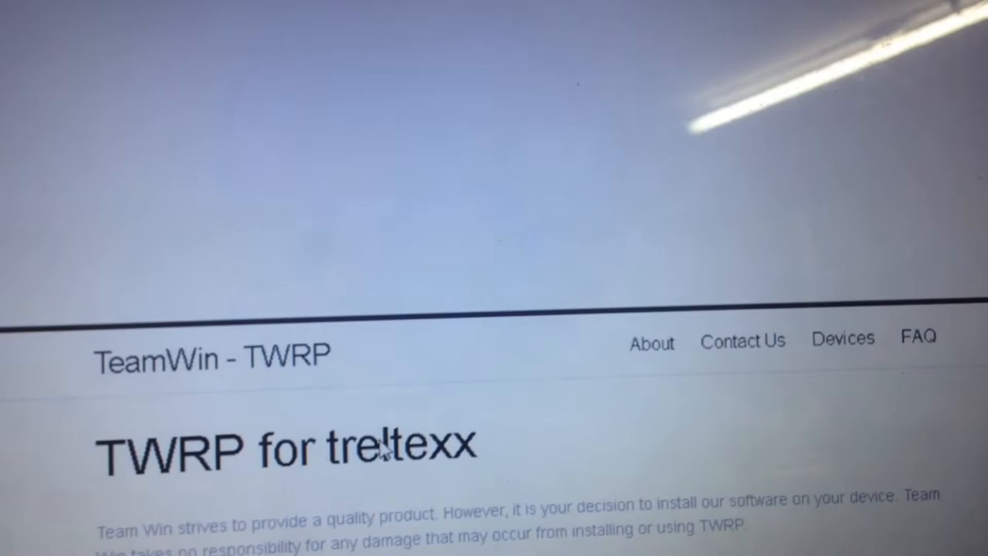
scroll("down", 3)
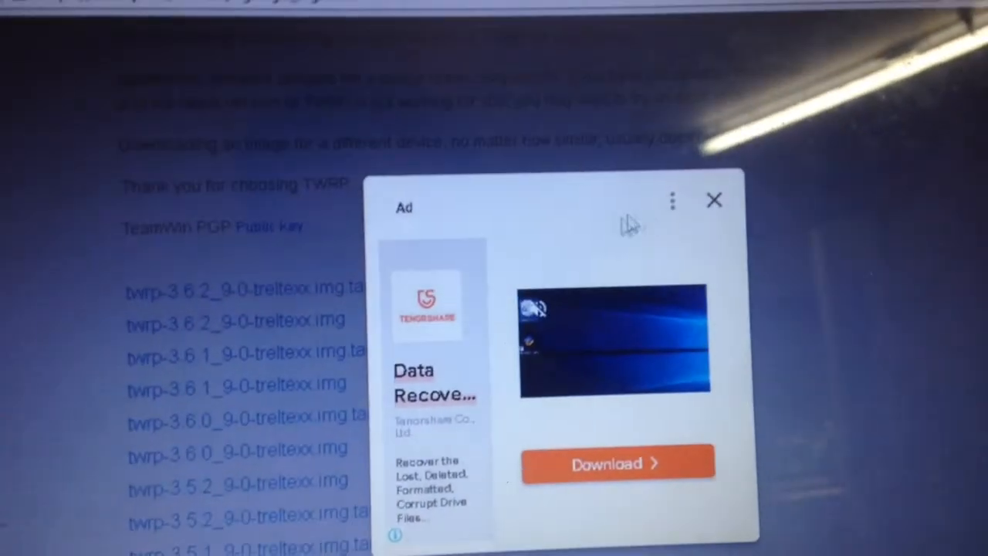
Dismiss the ad and start downloading twrp-3.6.2_9-0-treltexx.img.tar
left_click(712, 200)
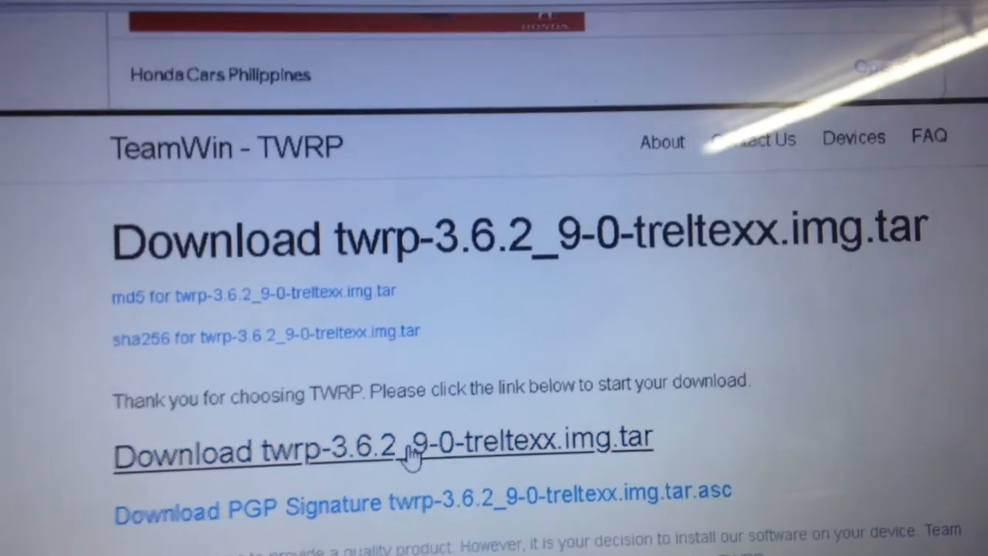
left_click(383, 452)
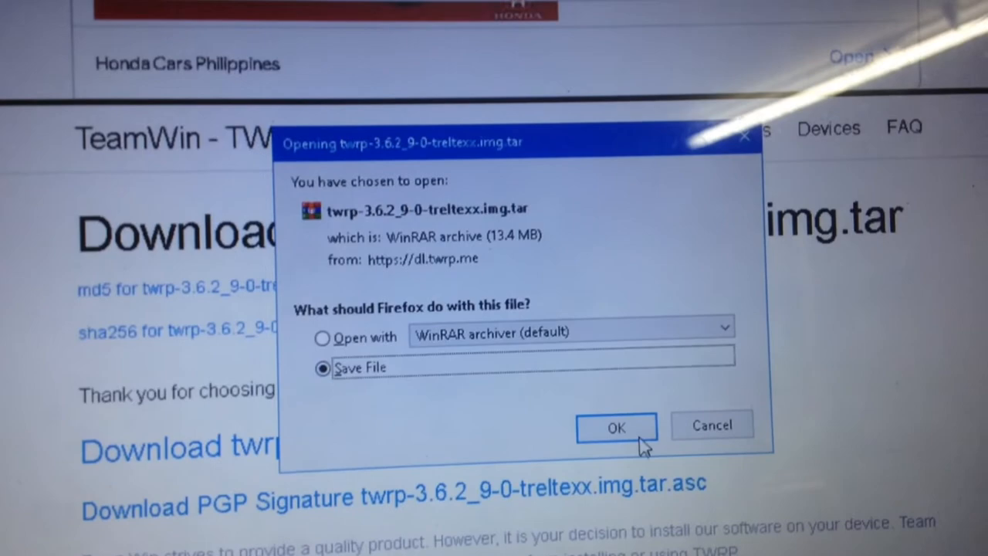
Save the TWRP img.tar to Downloads, then launch Odin3 v3.07 from the Odin_v3.07 folder
left_click(615, 427)
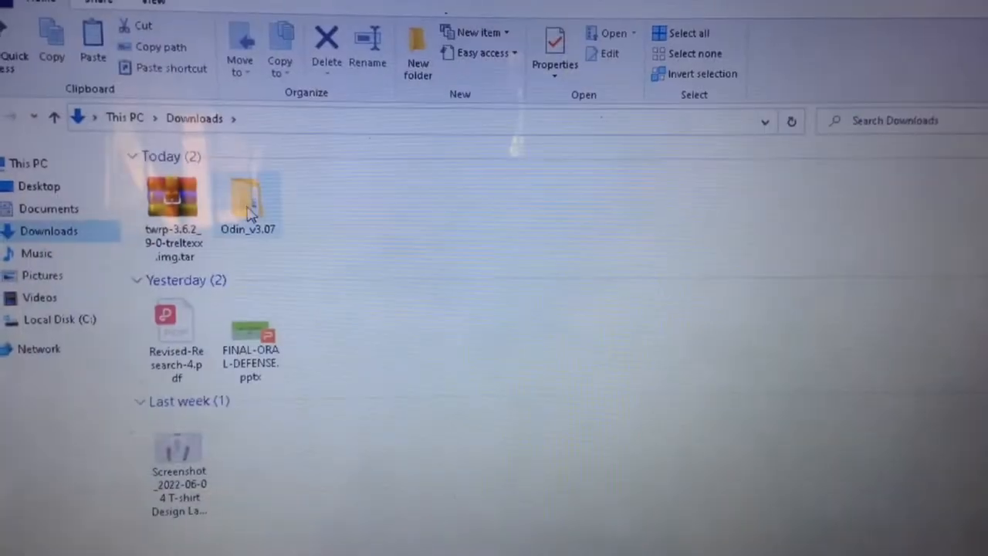
double_click(247, 197)
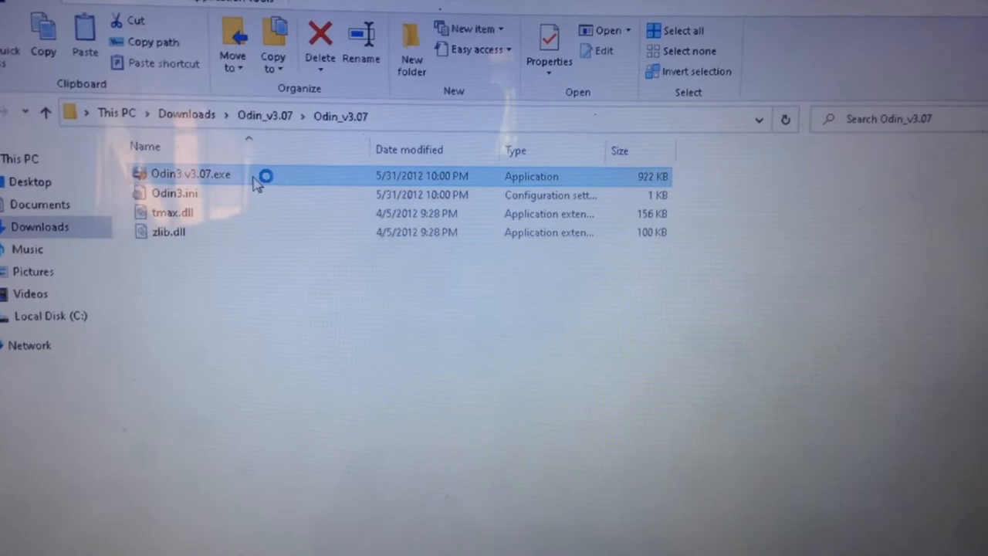
double_click(190, 174)
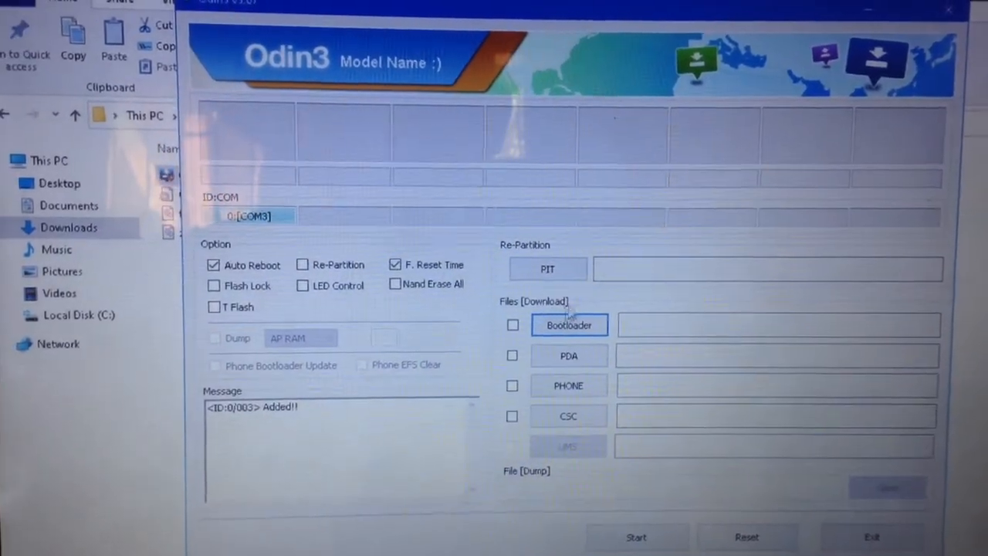
Load twrp-3.6.2_9-0-treltexx.img.tar into the Bootloader slot and start flashing
left_click(568, 324)
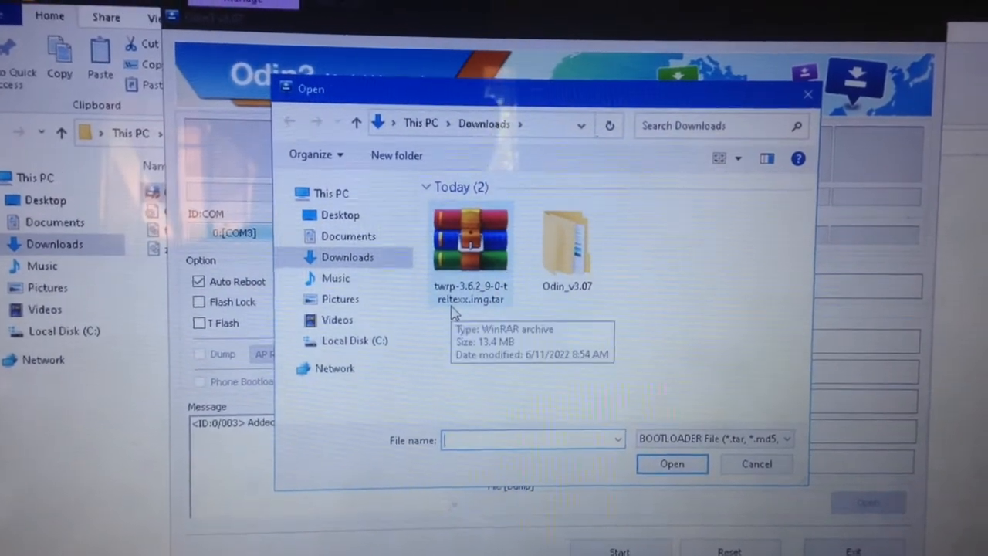
left_click(670, 463)
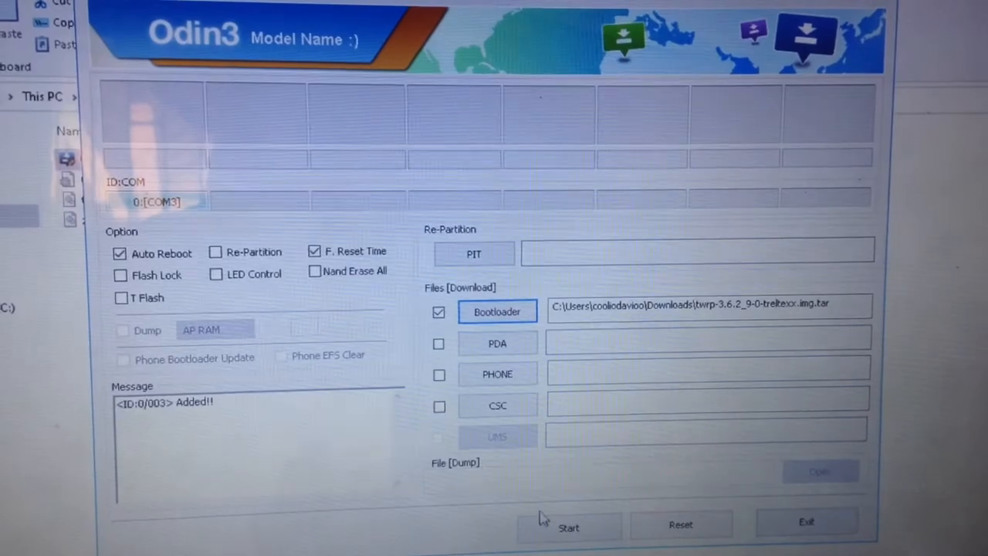
left_click(568, 527)
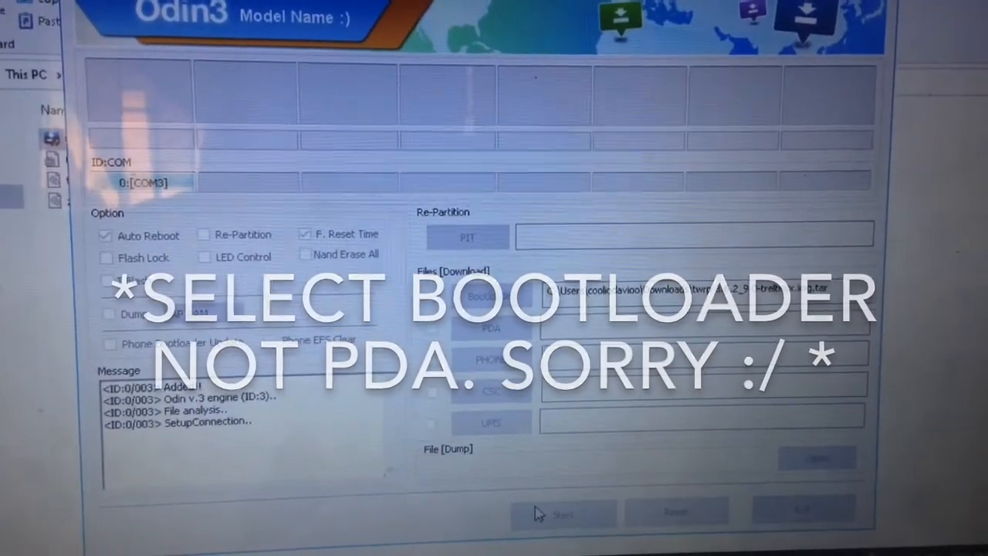